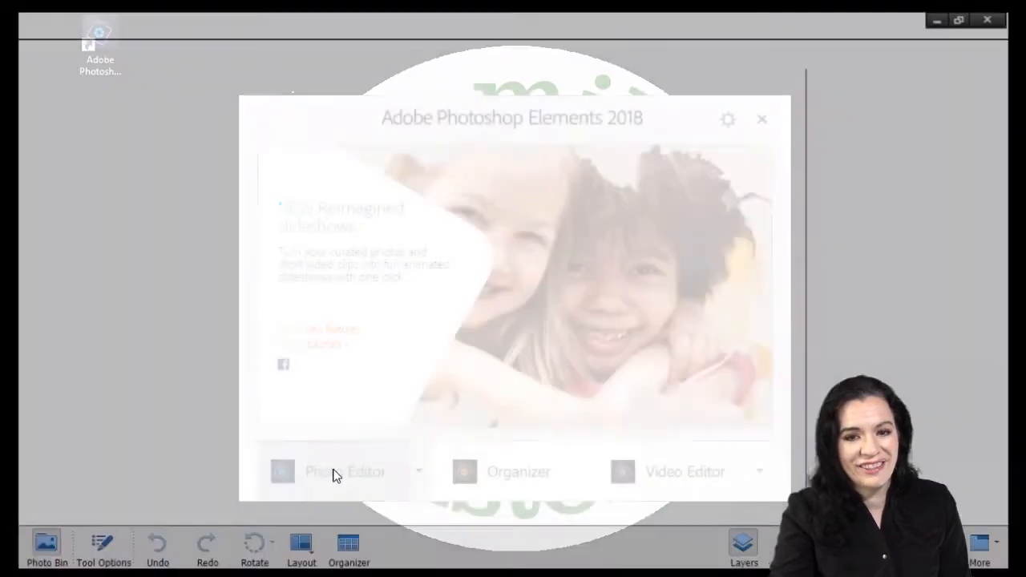
Launch the Photo Editor from the welcome screen into Expert mode
{"action": "left_click", "coordinate": [345, 472]}
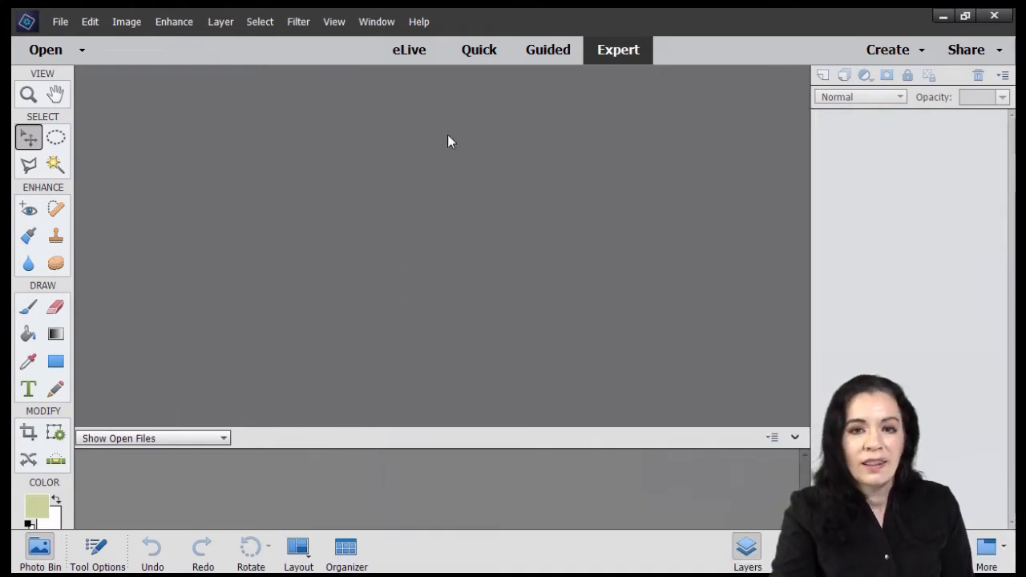
{"action": "mouse_move", "coordinate": [89, 26]}
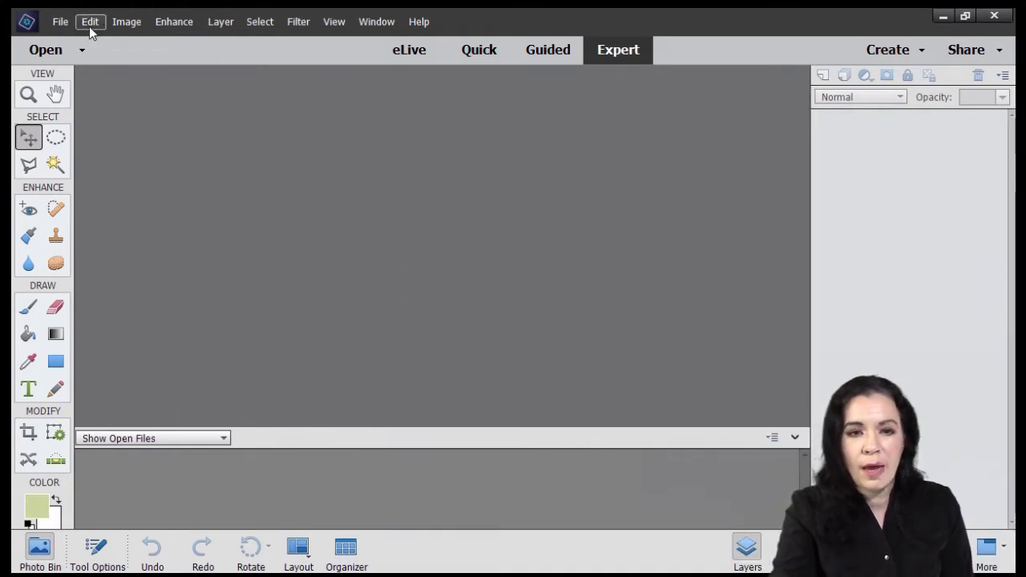
{"action": "mouse_move", "coordinate": [381, 16]}
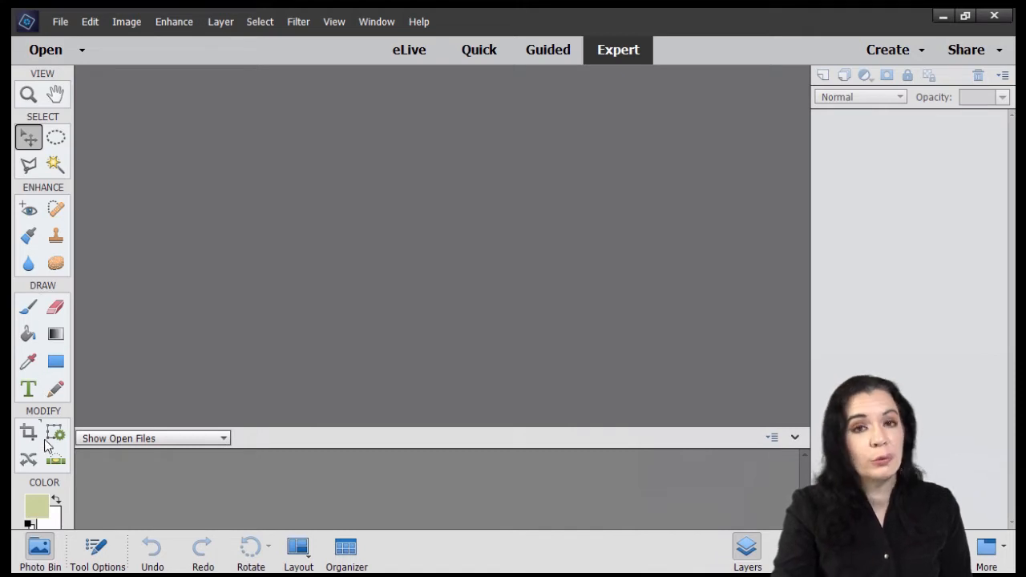
{"action": "mouse_move", "coordinate": [56, 435]}
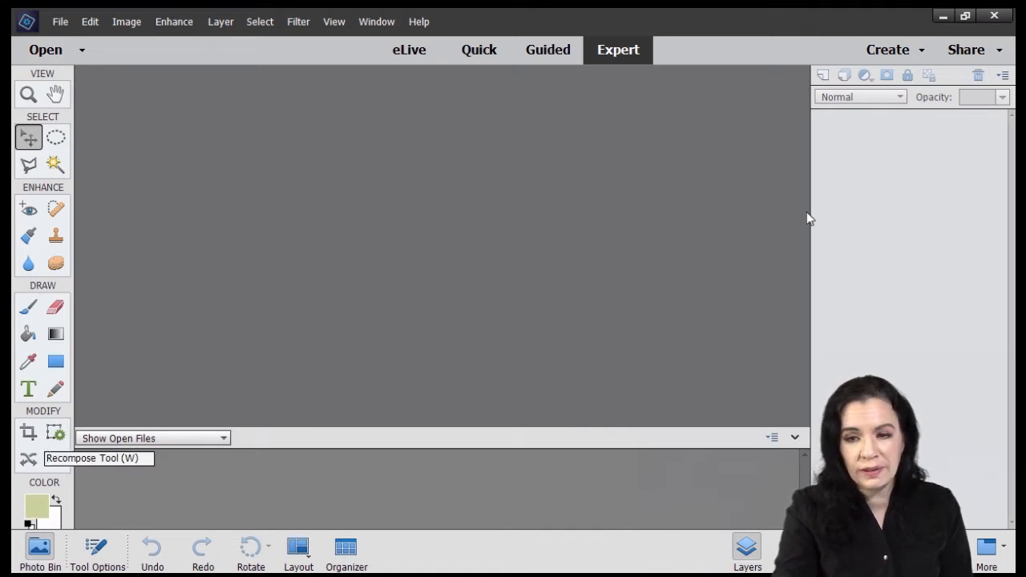
{"action": "mouse_move", "coordinate": [942, 59]}
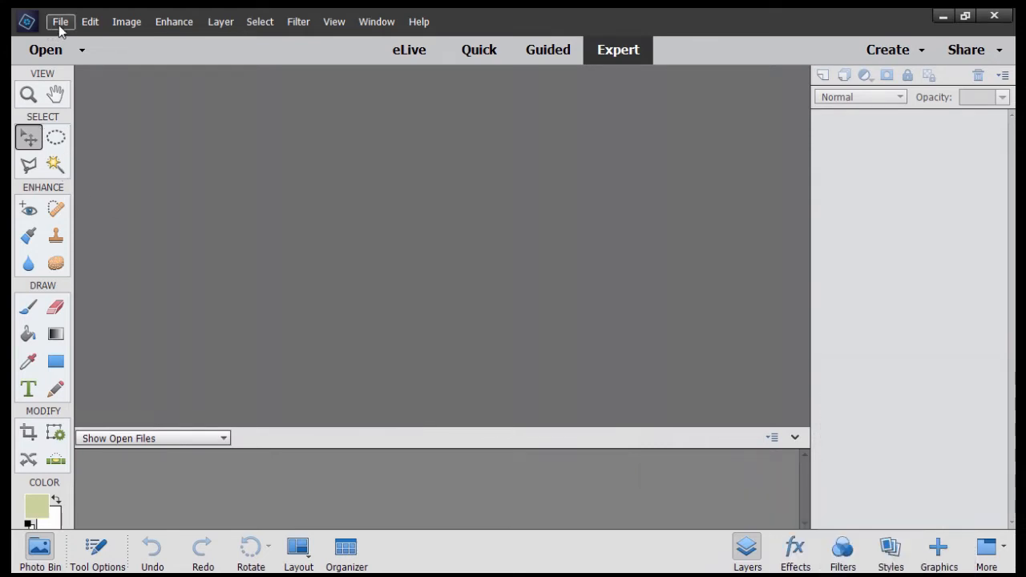
Start a new blank file and name it 'Pioneer Day'
{"action": "left_click", "coordinate": [59, 20]}
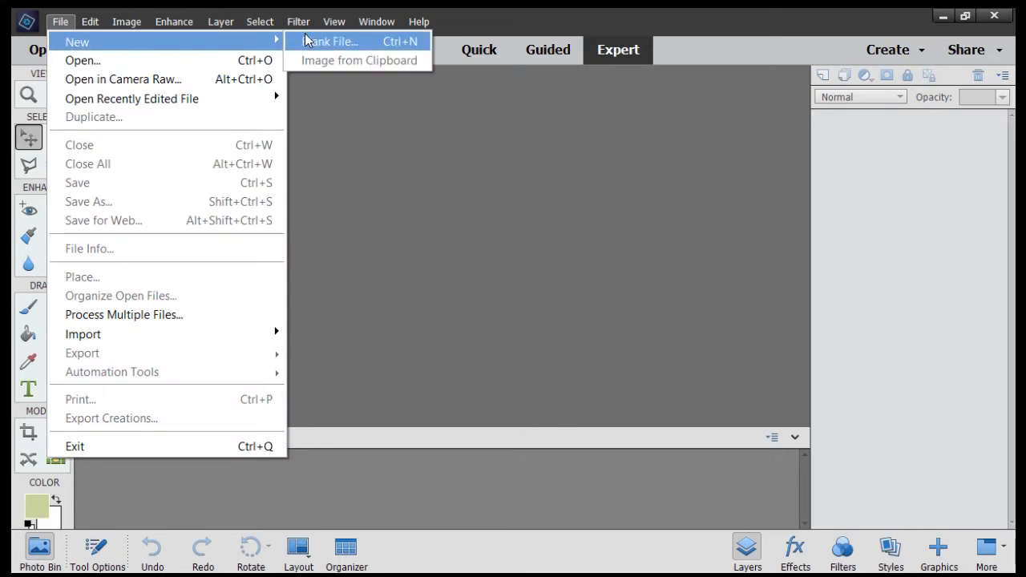
{"action": "left_click", "coordinate": [333, 42]}
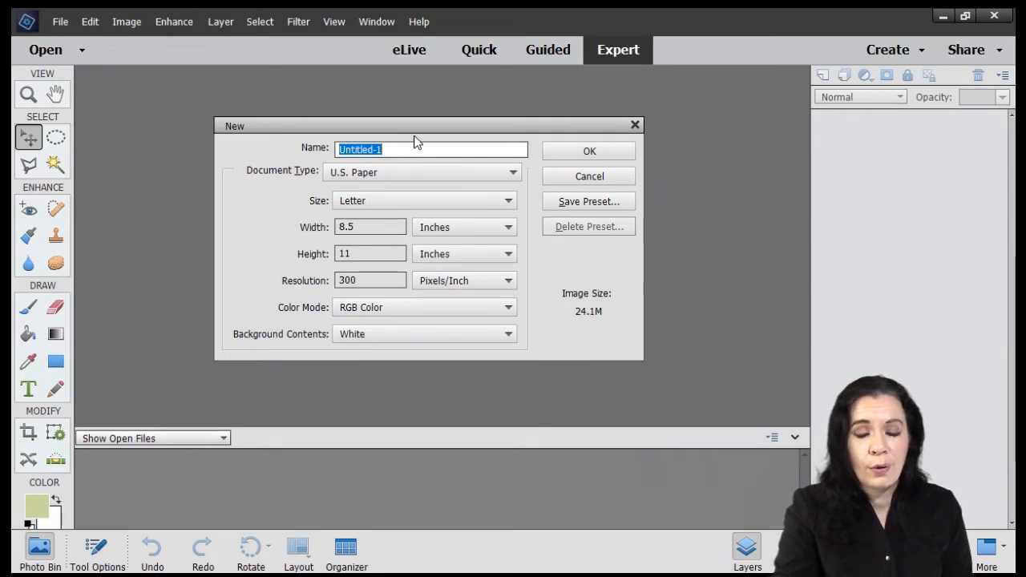
{"action": "left_click", "coordinate": [394, 149]}
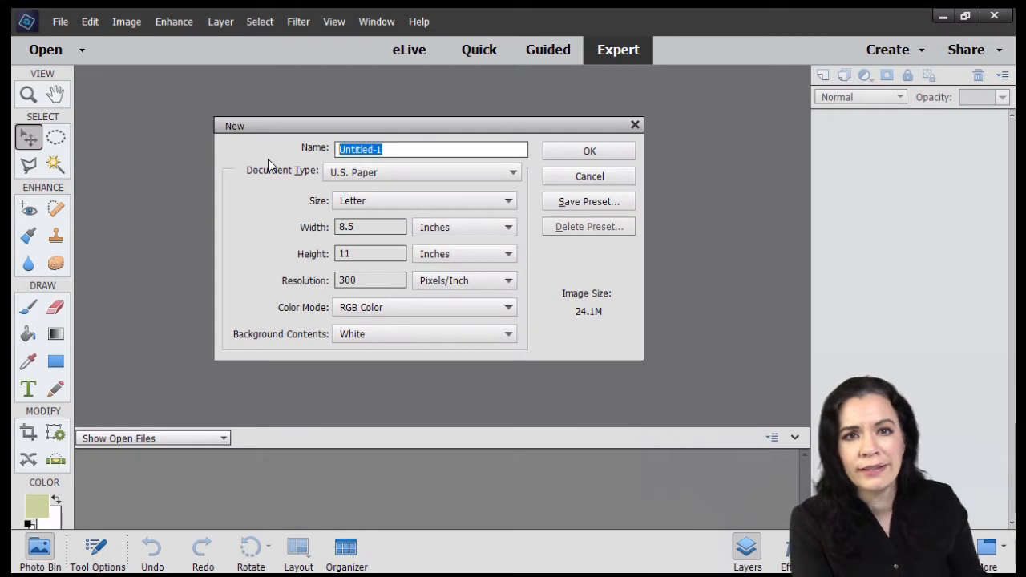
{"action": "type", "text": "p"}
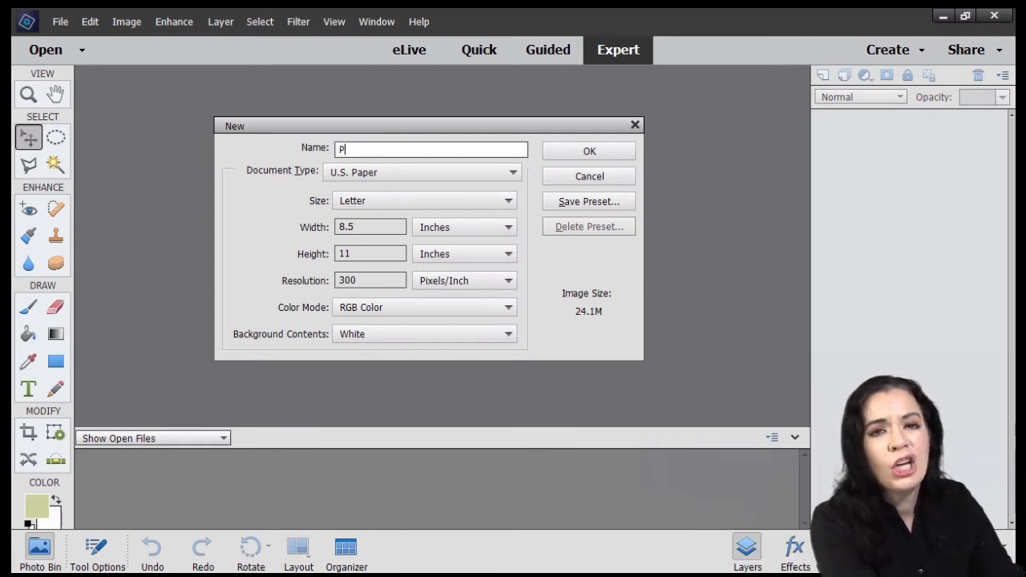
{"action": "type", "text": "ioneer Day"}
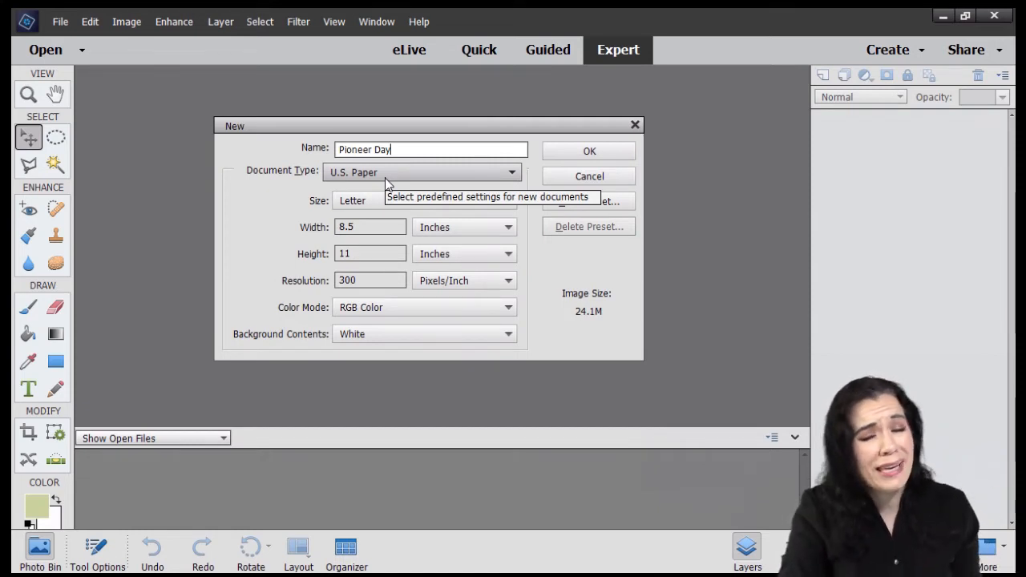
{"action": "mouse_move", "coordinate": [359, 279]}
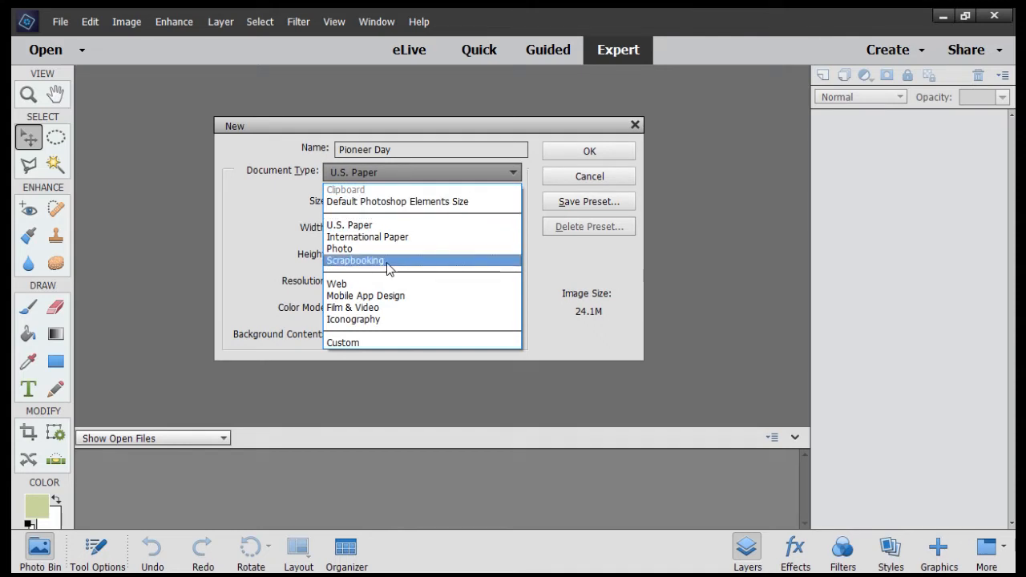
Settle on the U.S. Paper letter preset at 300 ppi with white background and create the document
{"action": "left_click", "coordinate": [357, 260]}
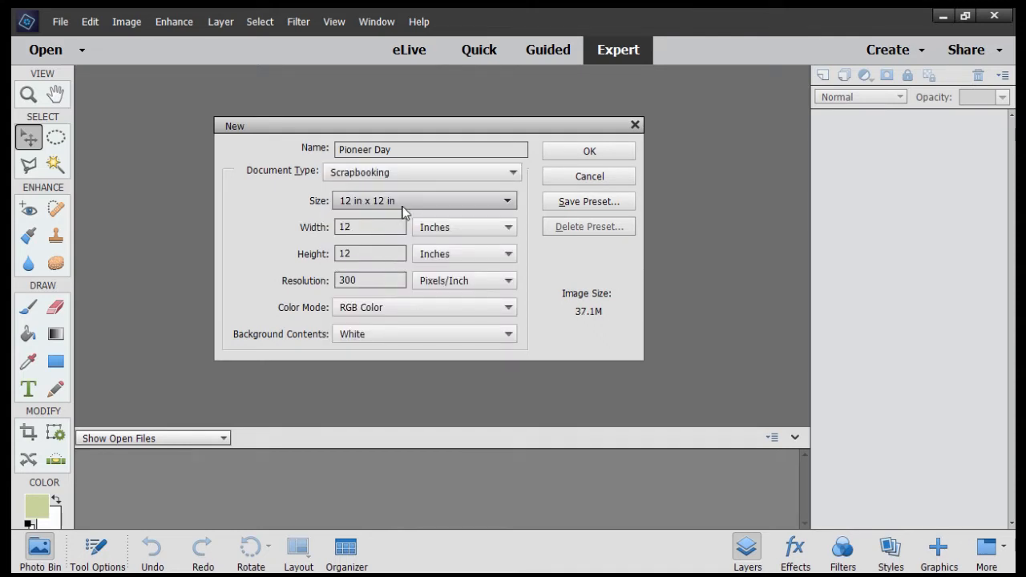
{"action": "mouse_move", "coordinate": [407, 210]}
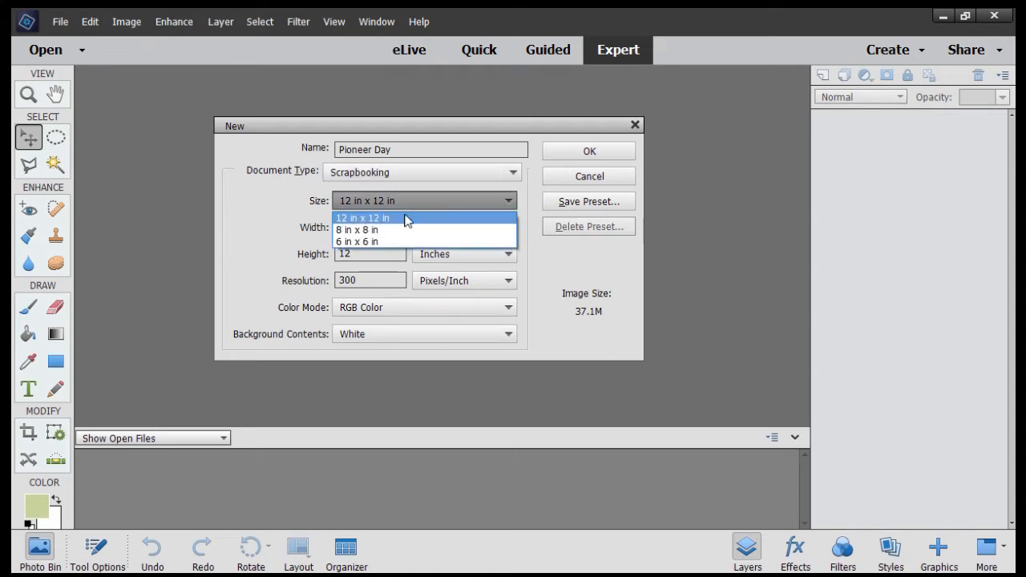
{"action": "mouse_move", "coordinate": [404, 242]}
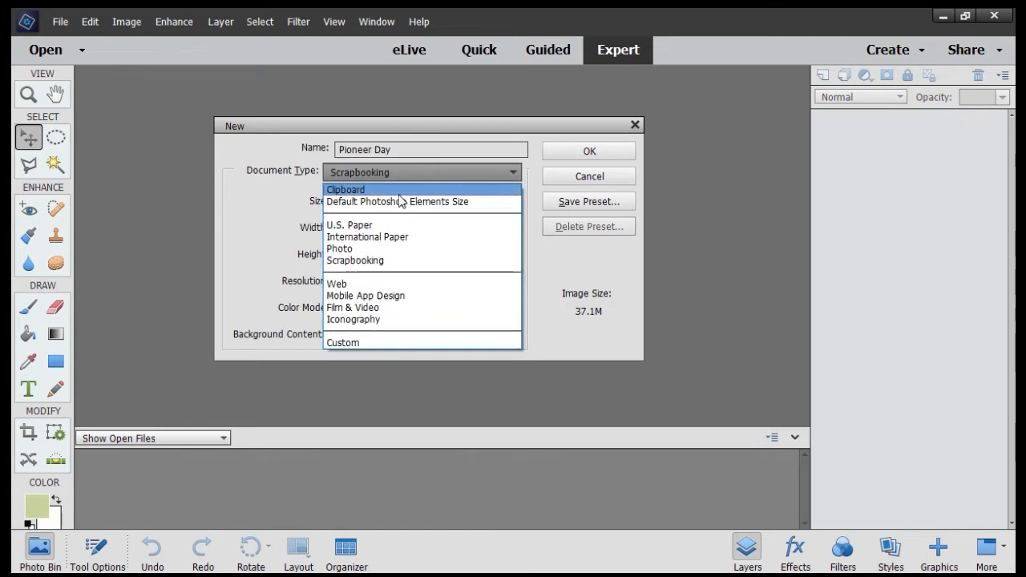
{"action": "left_click", "coordinate": [349, 224]}
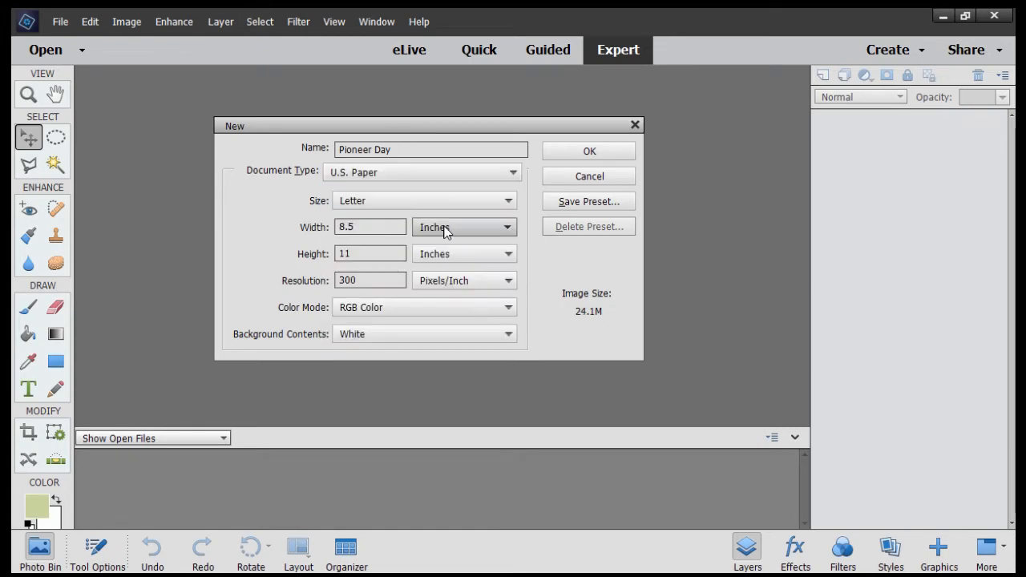
{"action": "mouse_move", "coordinate": [513, 164]}
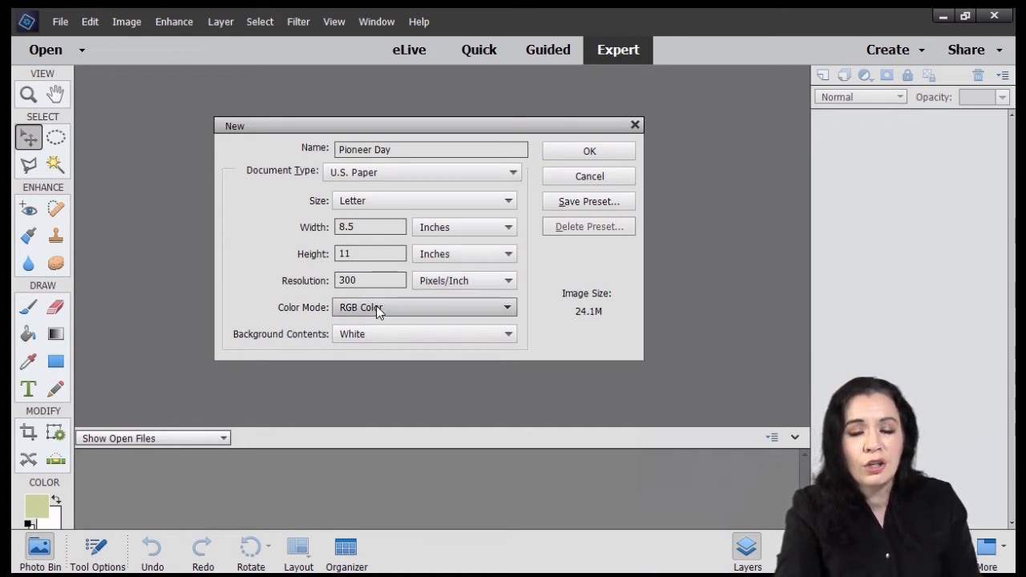
{"action": "mouse_move", "coordinate": [394, 336]}
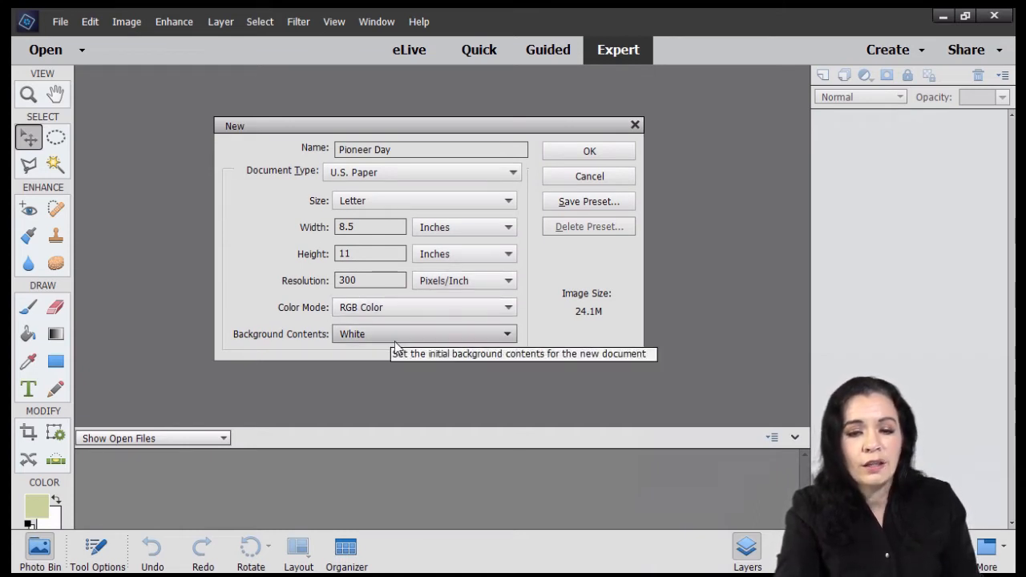
{"action": "left_click", "coordinate": [589, 150]}
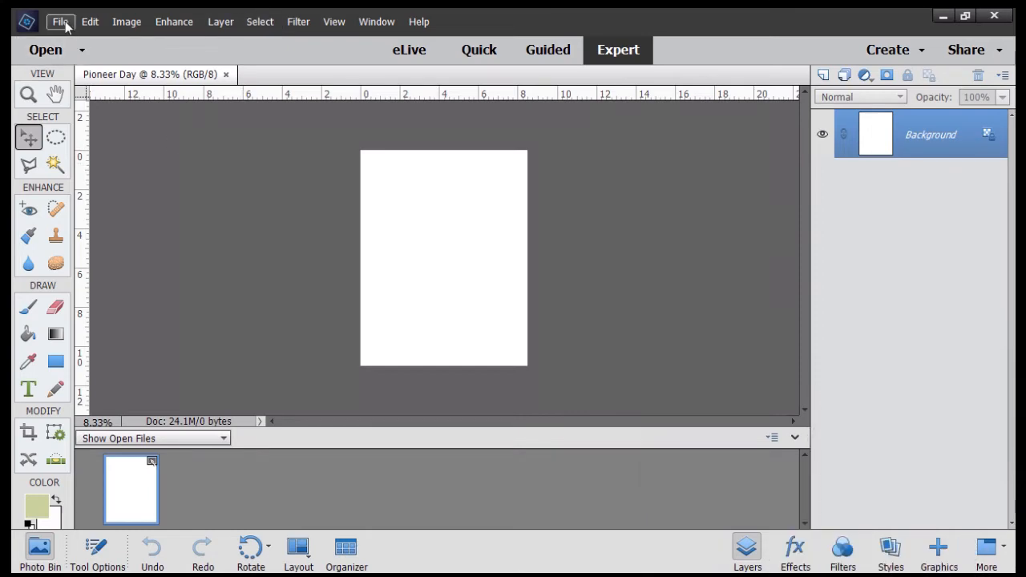
Save the document as Pioneer Day.psd in the PioneerDayPhotos folder
{"action": "left_click", "coordinate": [61, 21]}
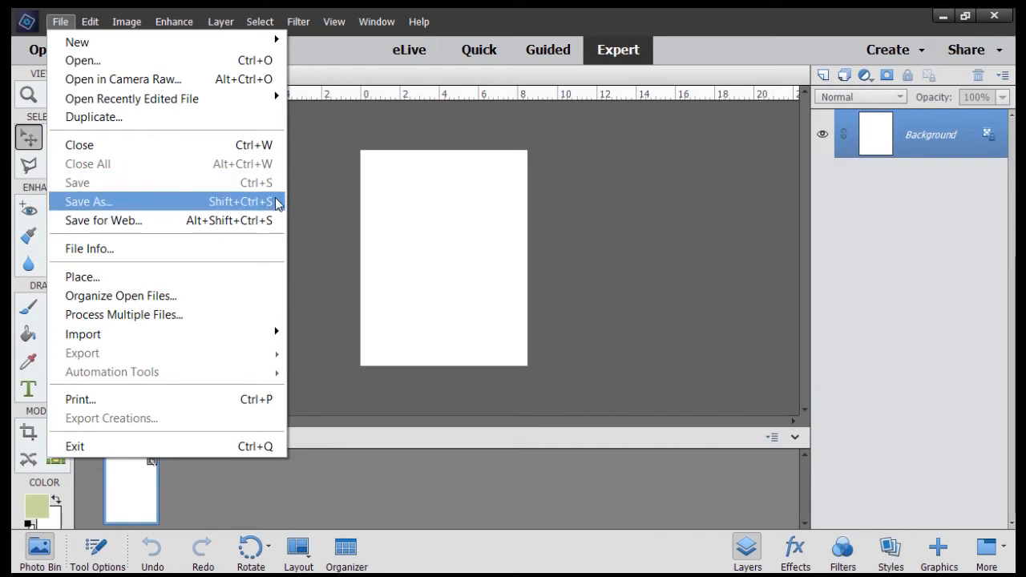
{"action": "left_click", "coordinate": [86, 202]}
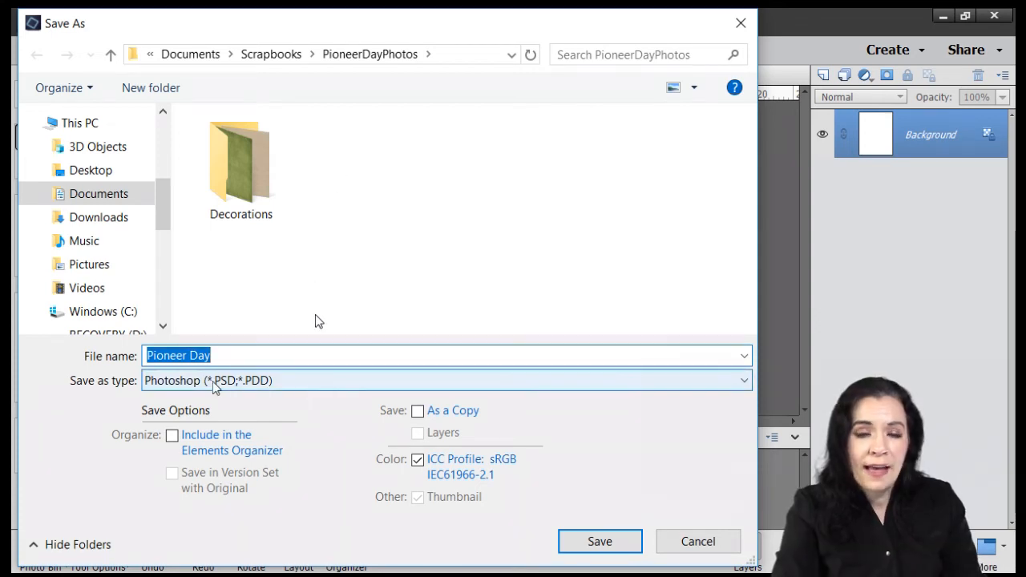
{"action": "mouse_move", "coordinate": [225, 393]}
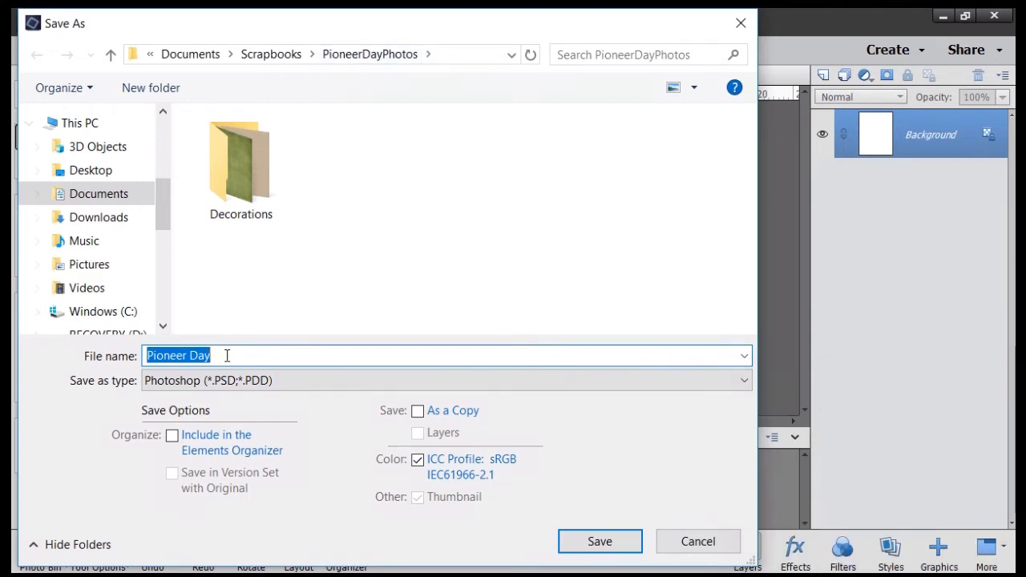
{"action": "left_click", "coordinate": [227, 356]}
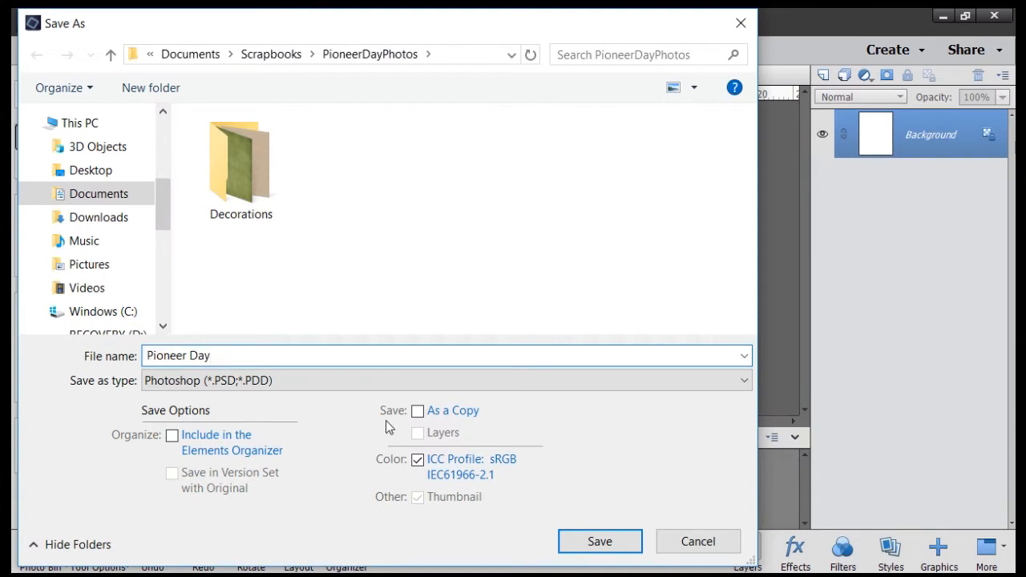
{"action": "left_click", "coordinate": [599, 541]}
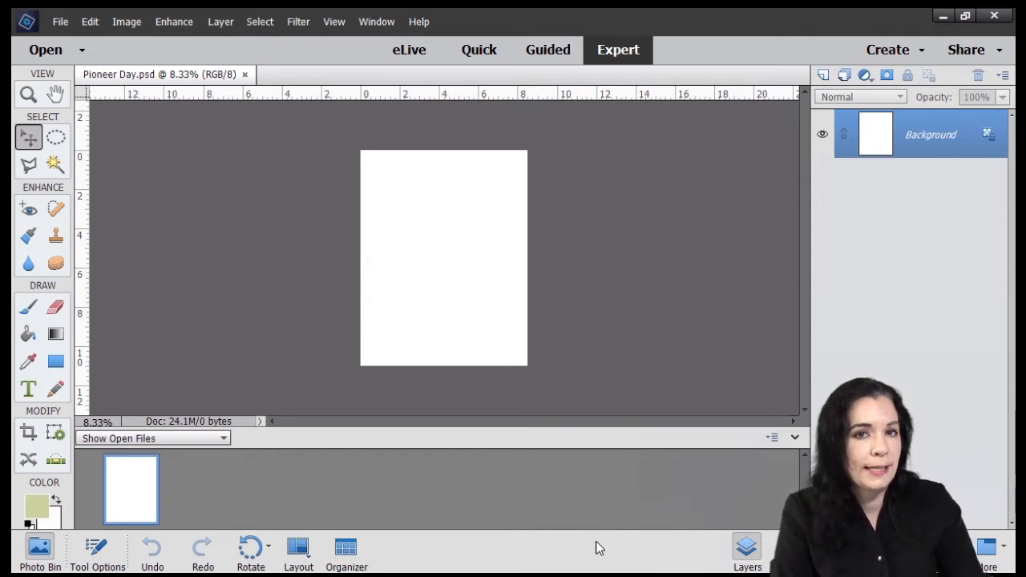
{"action": "mouse_move", "coordinate": [384, 305]}
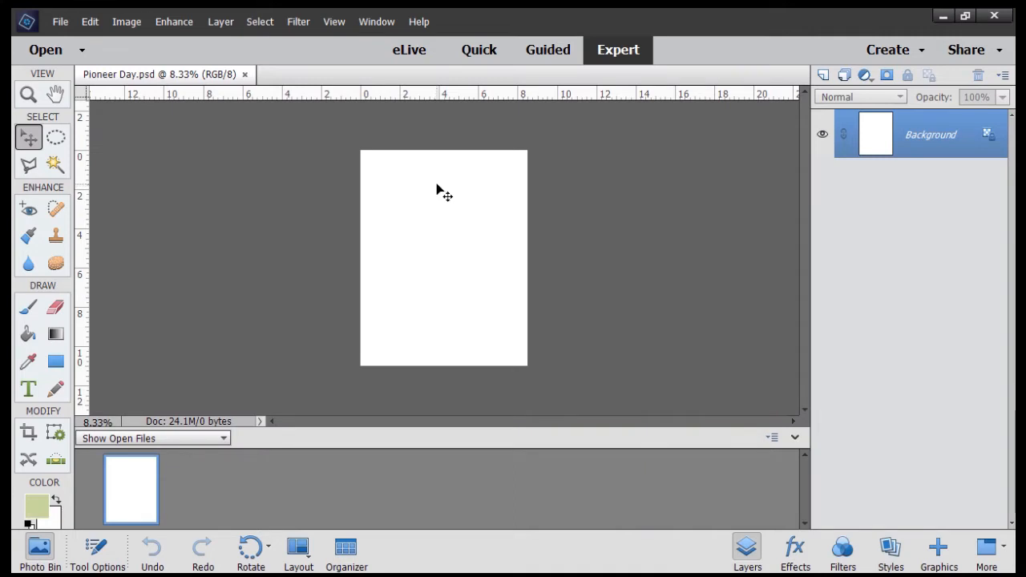
{"action": "left_click", "coordinate": [250, 545]}
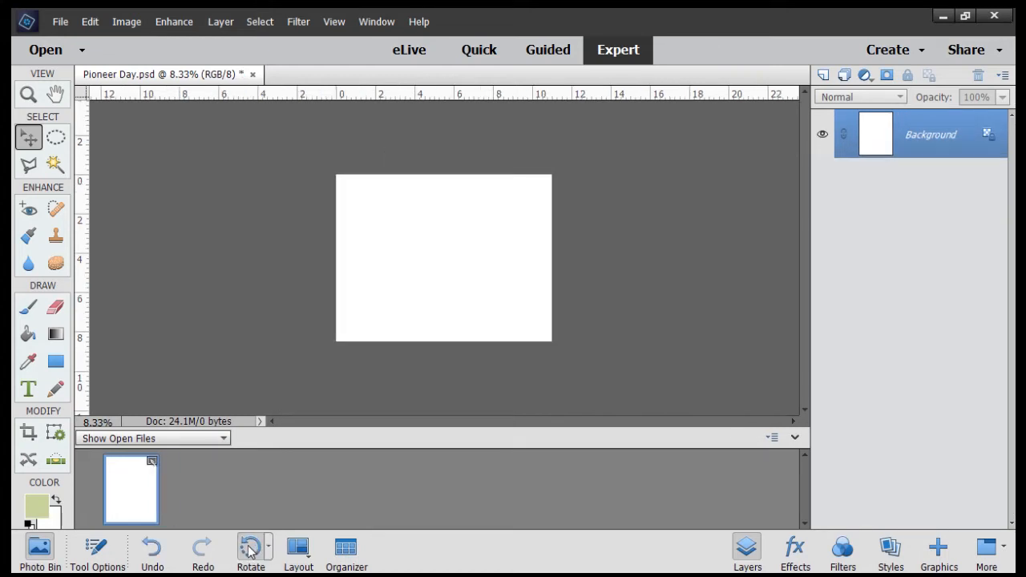
{"action": "left_click", "coordinate": [250, 545]}
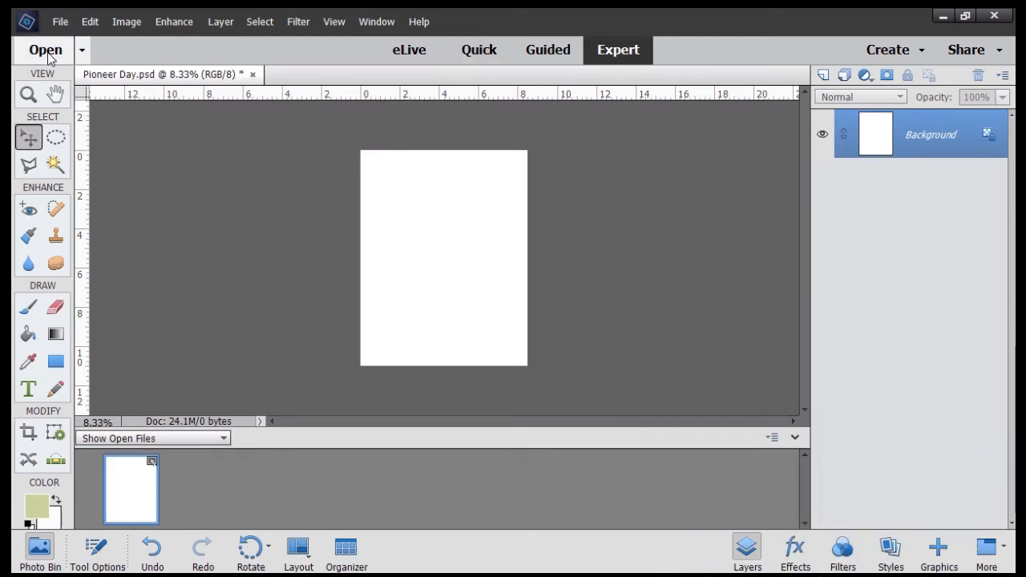
Select the six IMG photos in PioneerDayPhotos and confirm opening them
{"action": "left_click", "coordinate": [36, 36]}
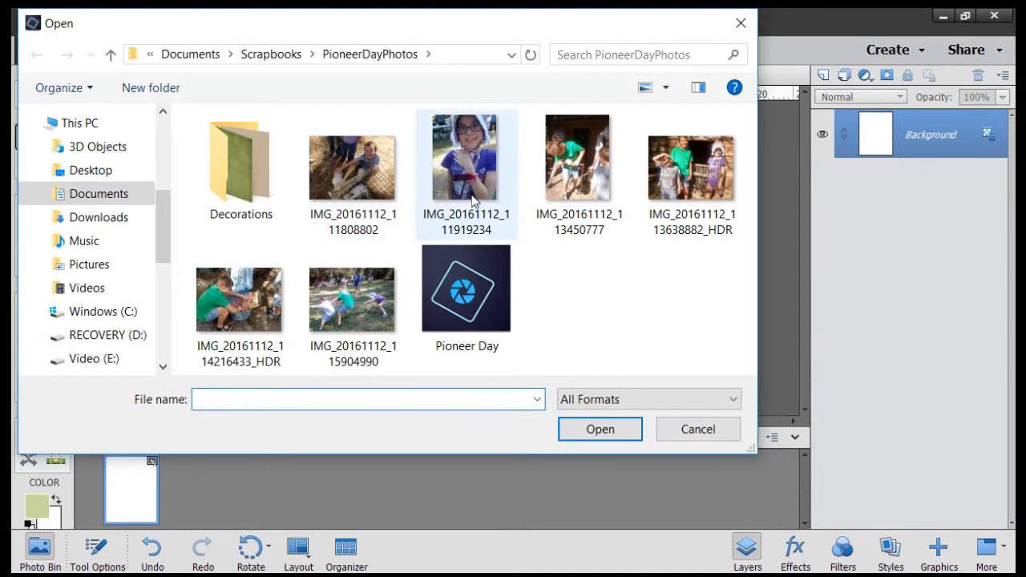
{"action": "left_click", "coordinate": [464, 288]}
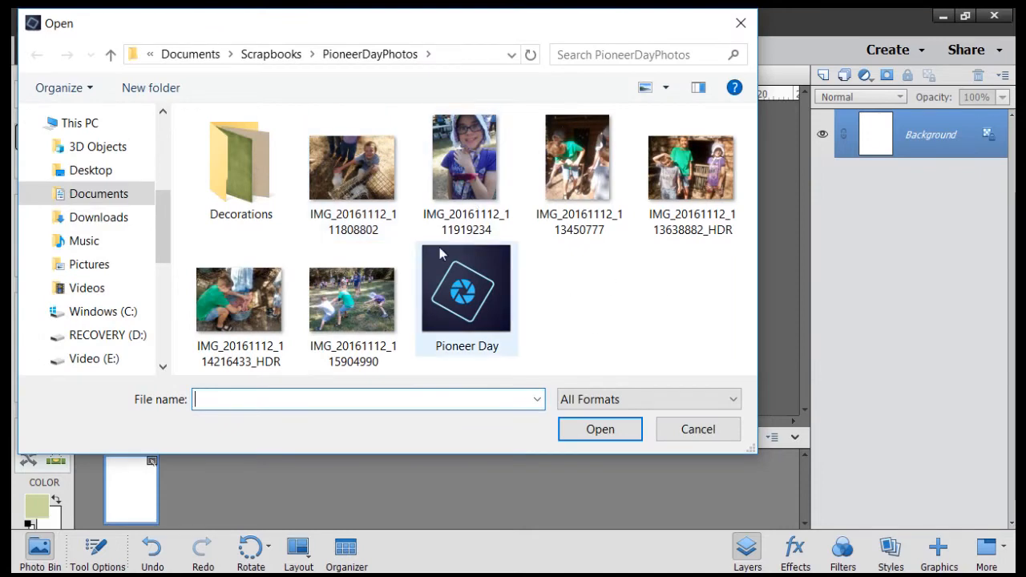
{"action": "left_click", "coordinate": [353, 165]}
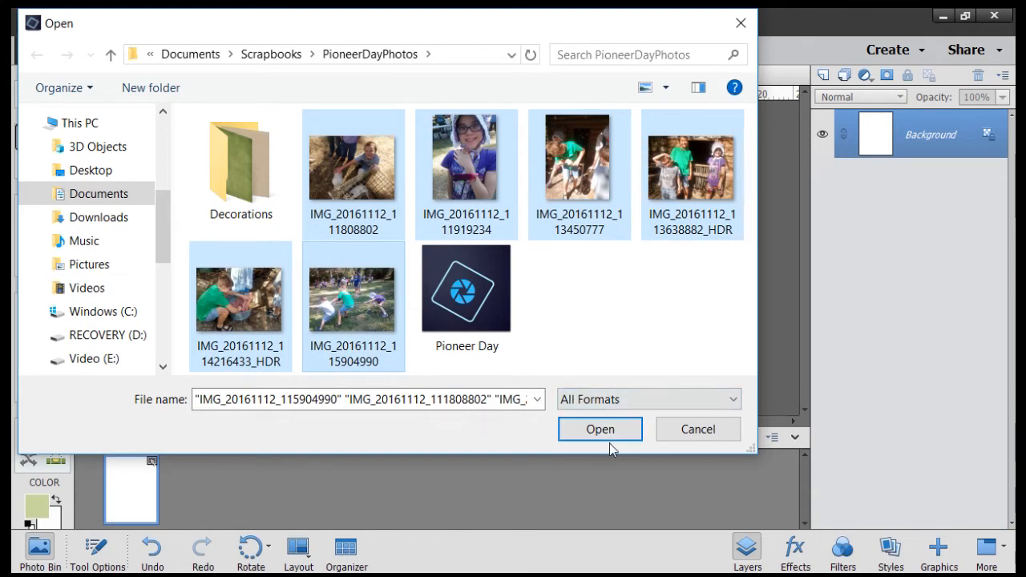
{"action": "left_click", "coordinate": [599, 430]}
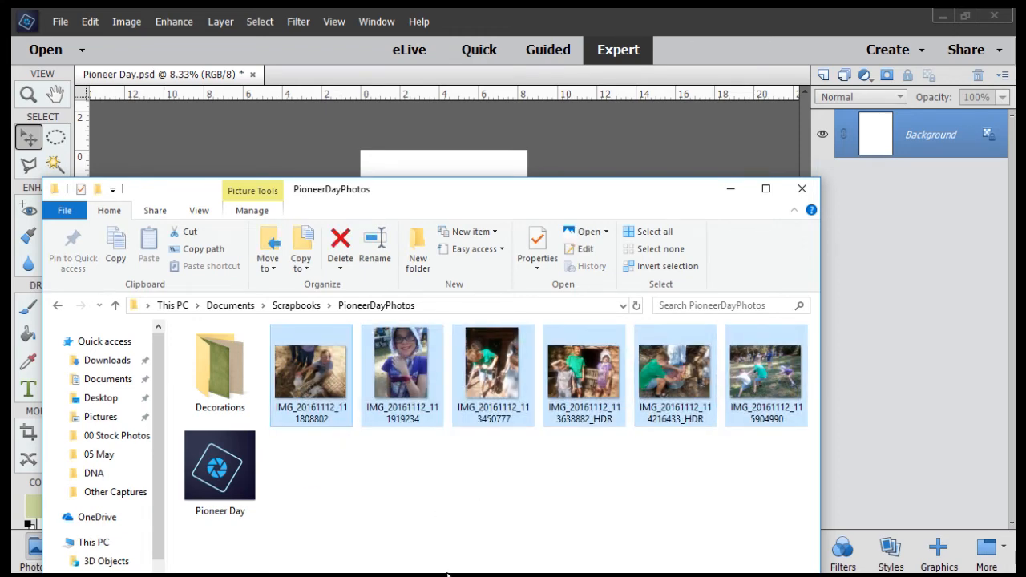
Close the PioneerDayPhotos Explorer window, leaving the blank page in the editor
{"action": "left_click", "coordinate": [310, 362]}
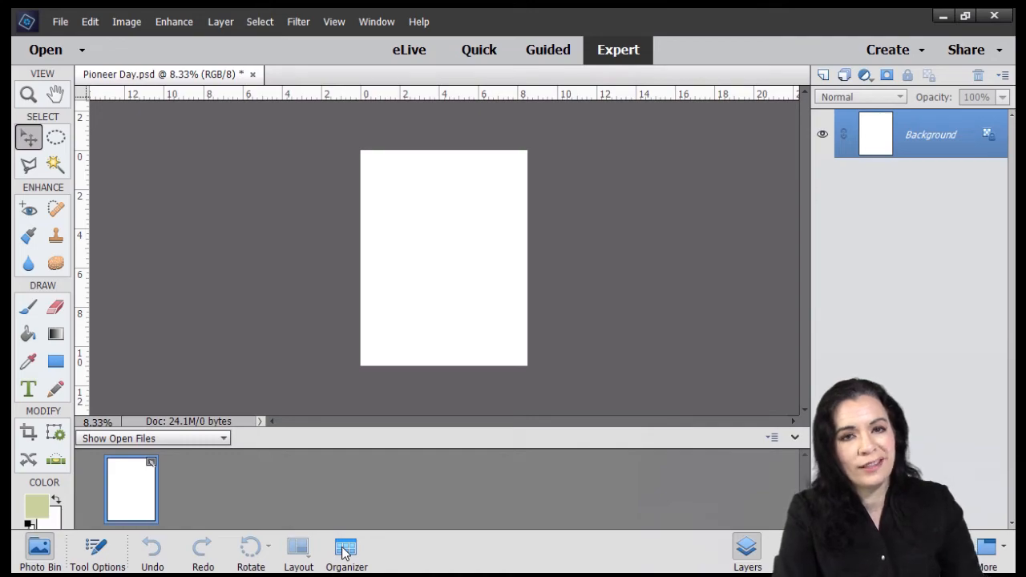
Select all six Pioneer Day photos in the Organizer and send them to the editor
{"action": "left_click", "coordinate": [346, 546]}
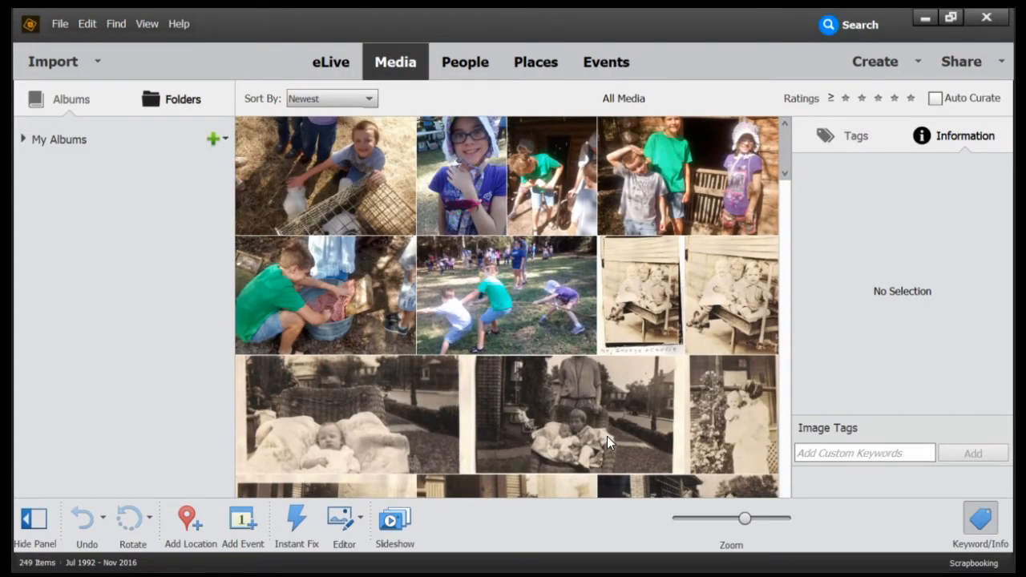
{"action": "mouse_move", "coordinate": [664, 442]}
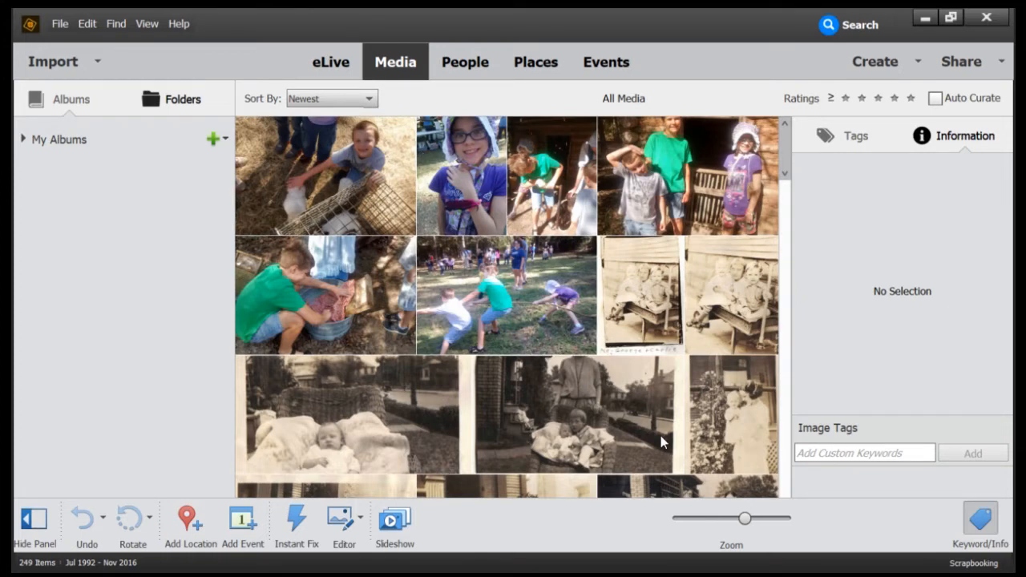
{"action": "mouse_move", "coordinate": [322, 159]}
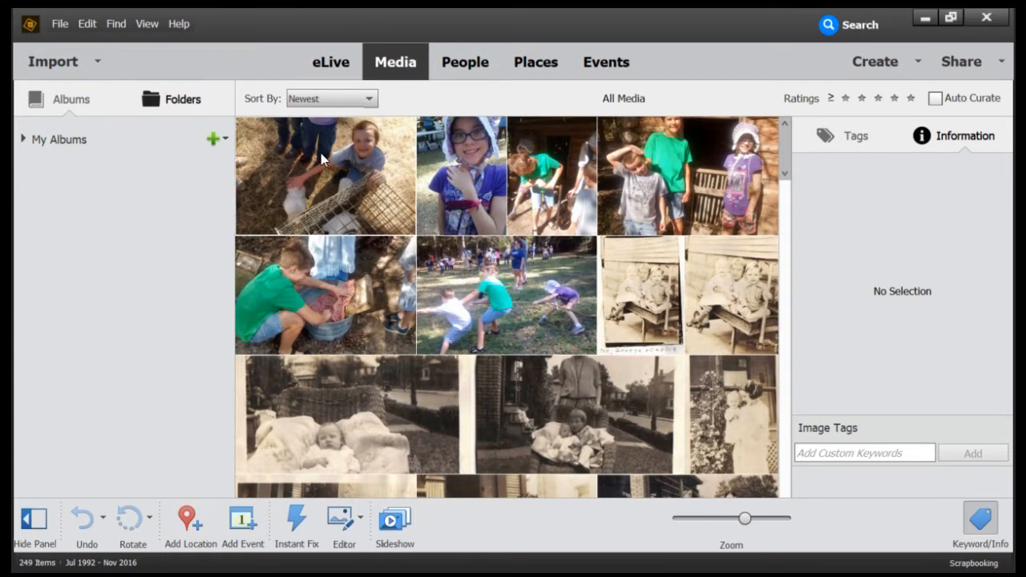
{"action": "left_click", "coordinate": [323, 175]}
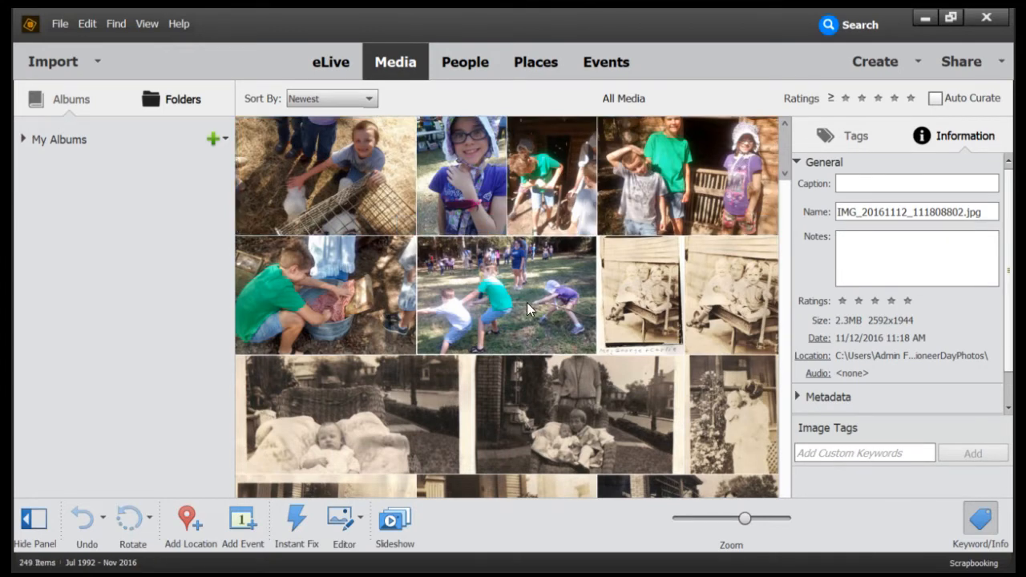
{"action": "left_click", "coordinate": [553, 174]}
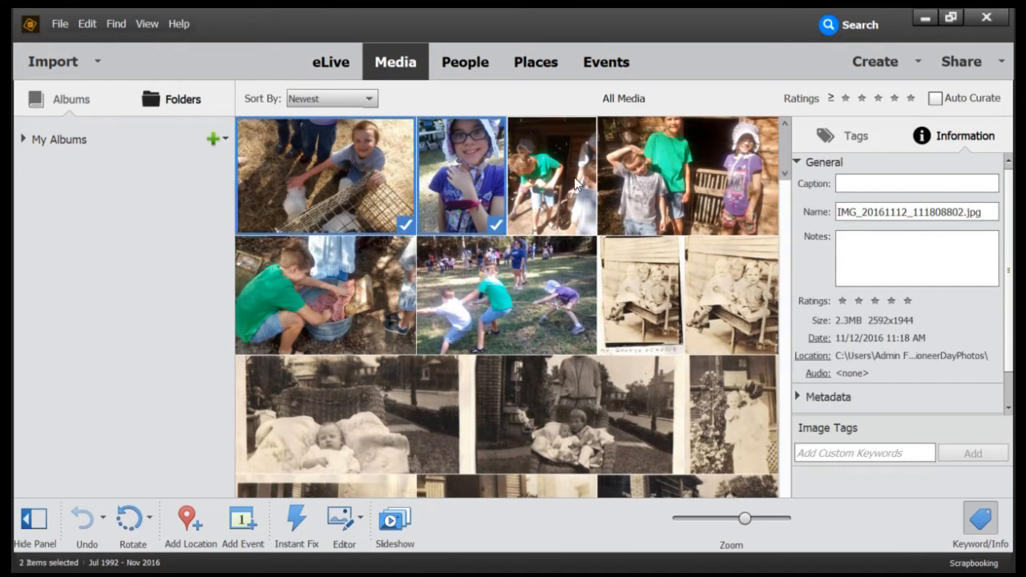
{"action": "left_click", "coordinate": [507, 295]}
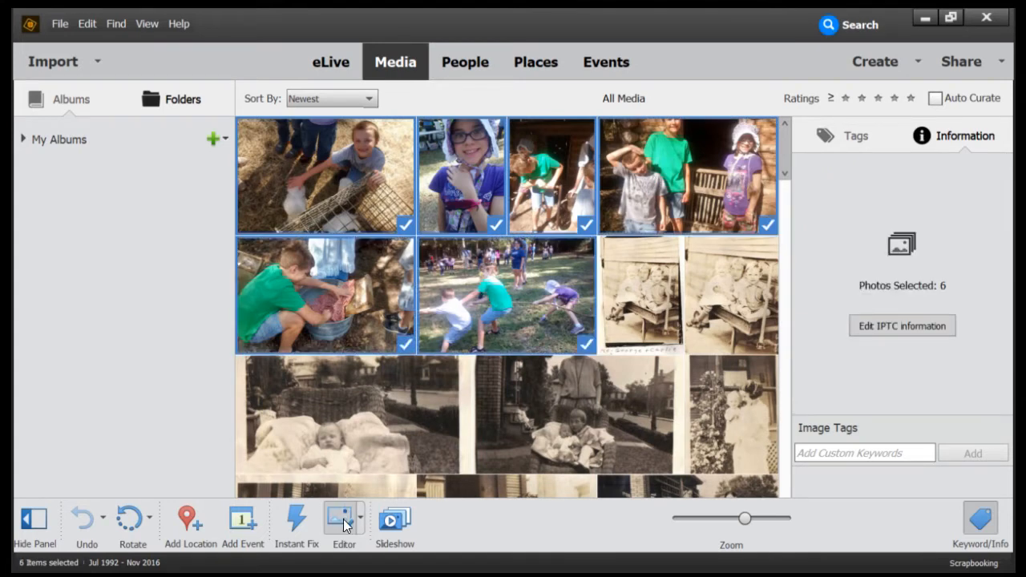
{"action": "mouse_move", "coordinate": [344, 523]}
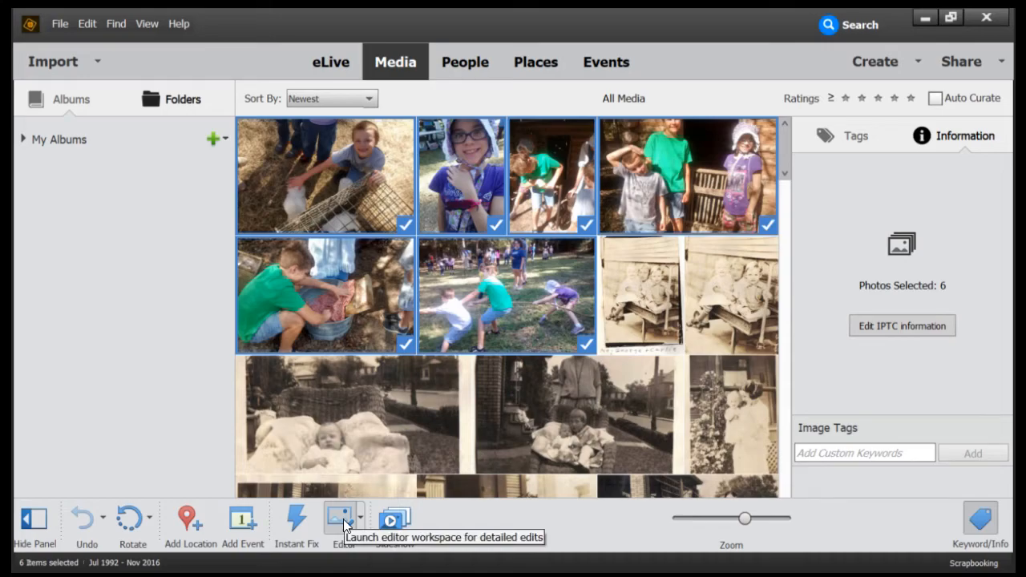
{"action": "left_click", "coordinate": [339, 518]}
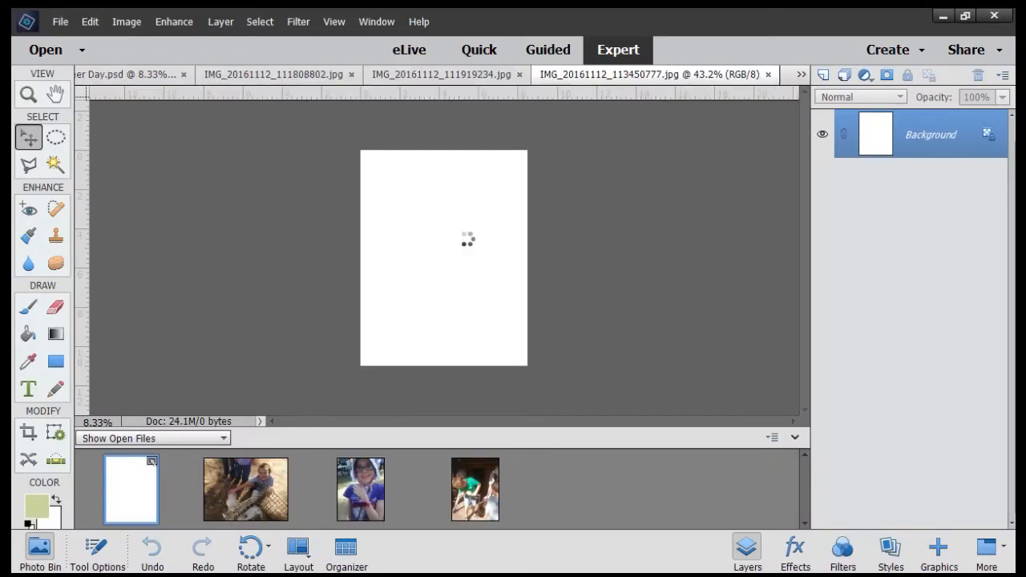